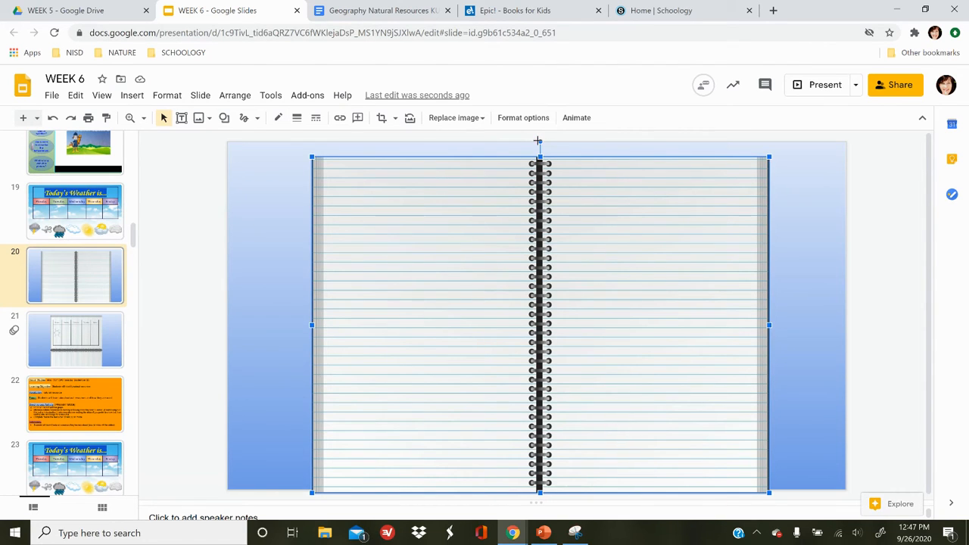
Rotate the spiral notebook image 90 degrees so its binding runs horizontally.
left_click_drag(540, 142, 390, 205)
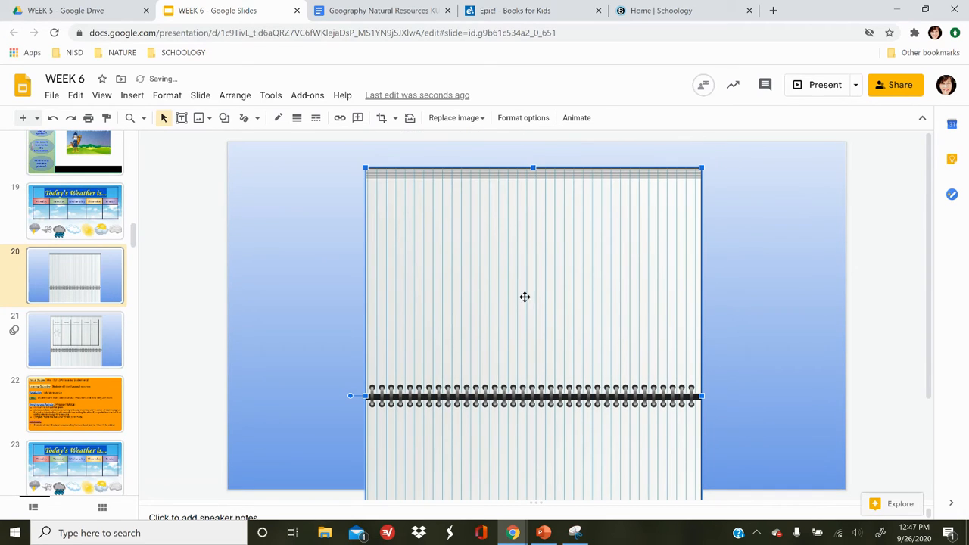
left_click(825, 84)
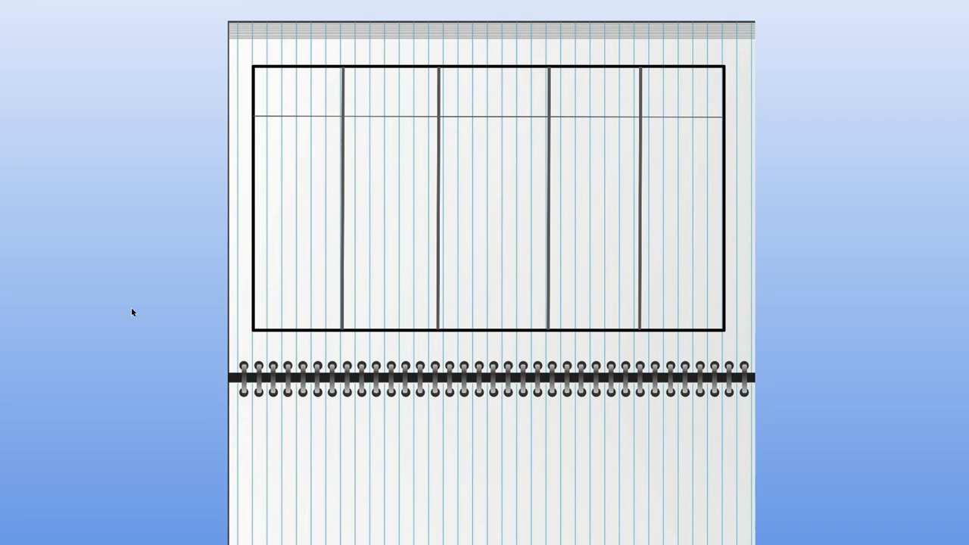
Type 'Monday' into the table's first header cell.
type("Monday")
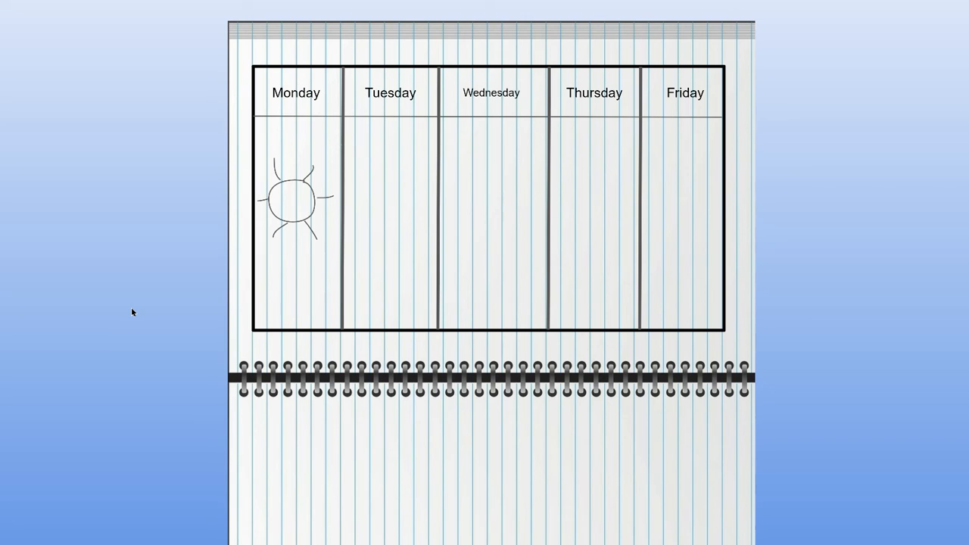
mouse_move(135, 264)
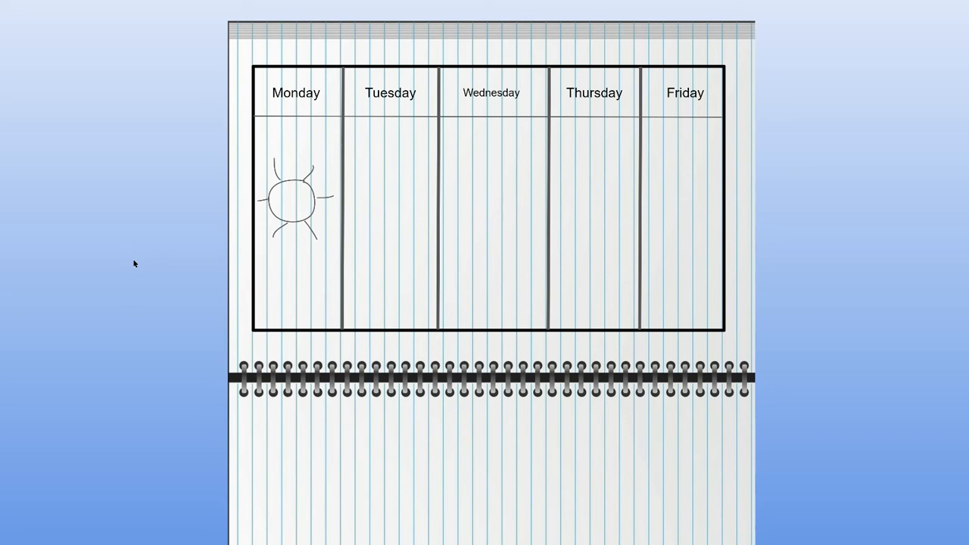